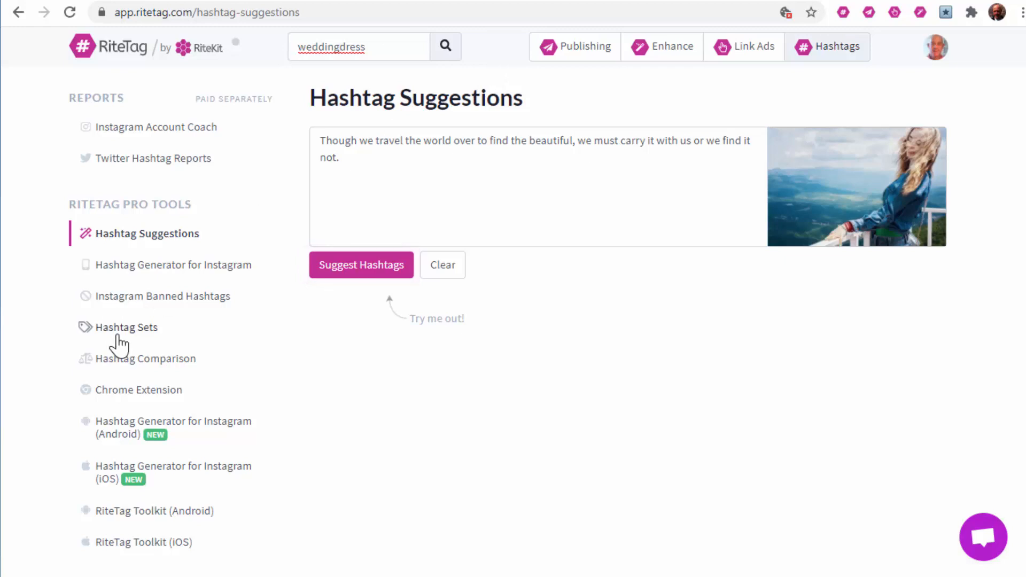
mouse_move(128, 327)
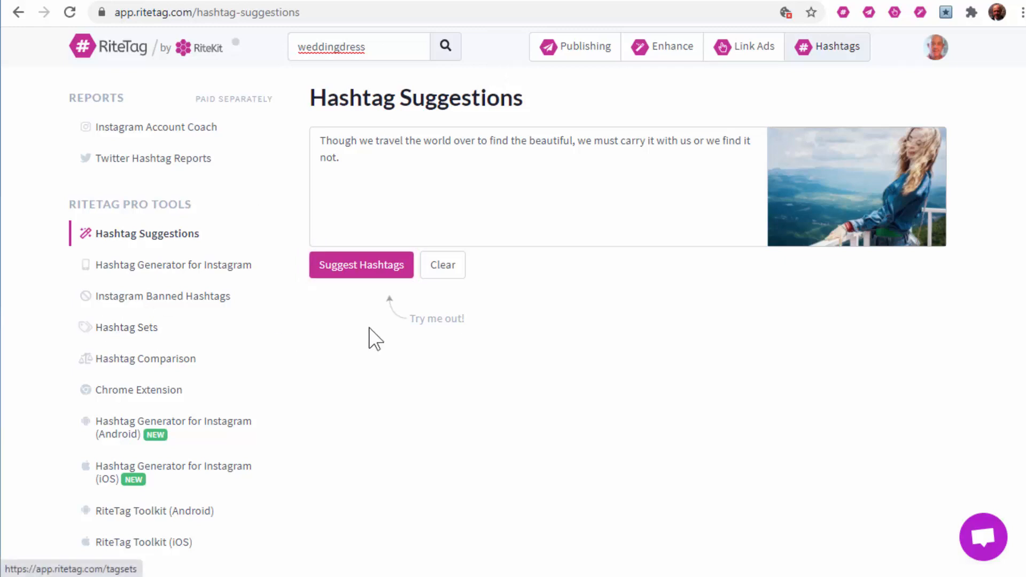
mouse_move(750, 66)
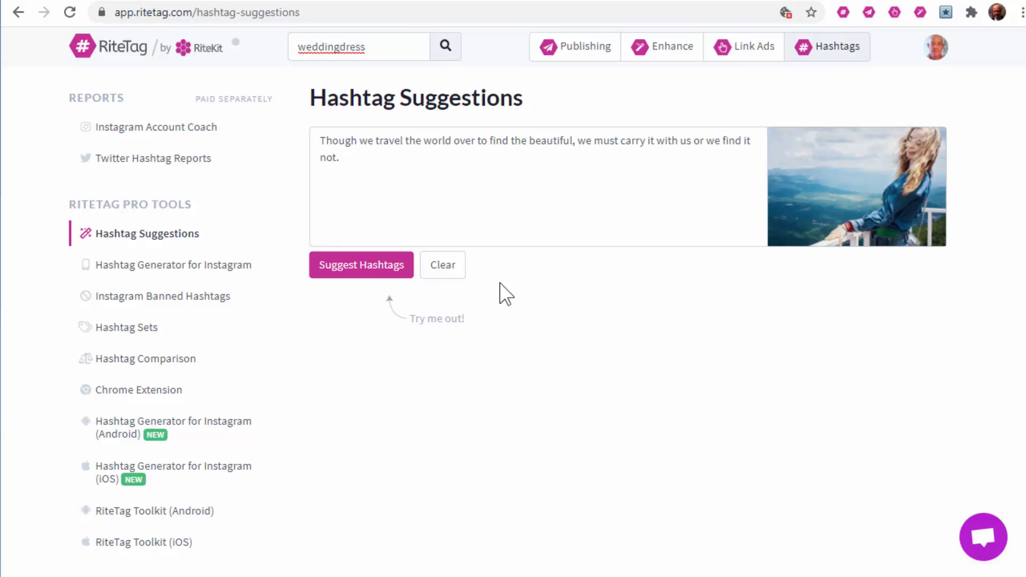
mouse_move(549, 367)
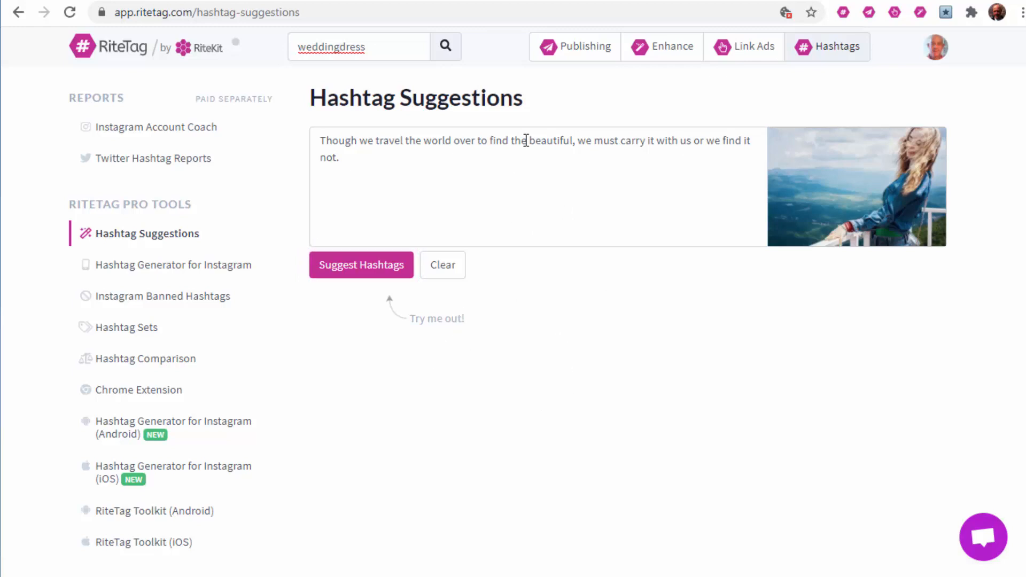
mouse_move(446, 47)
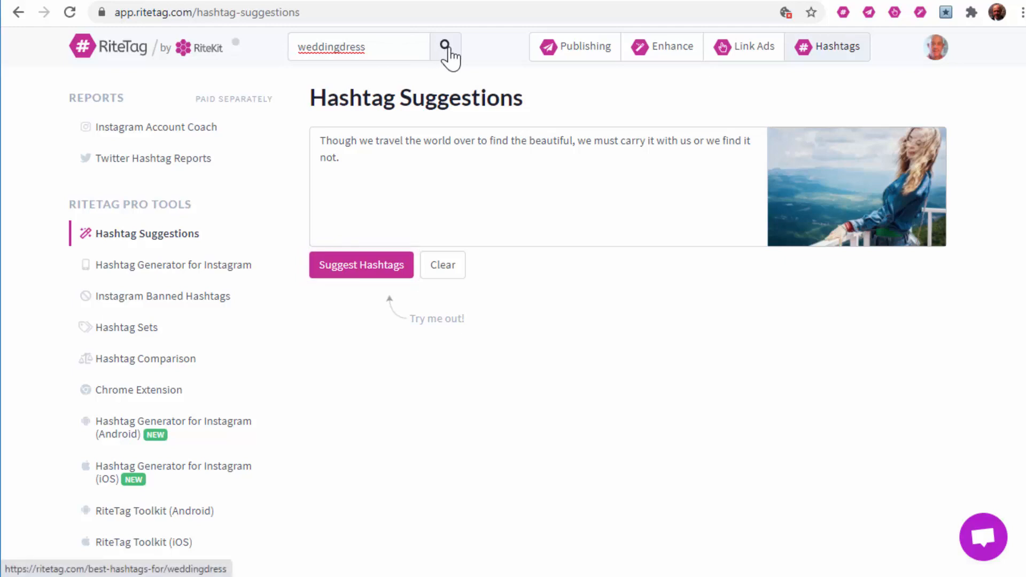
Search 'weddingdress' and bookmark six popular hashtags, from #weddingdress to #wedding
left_click(446, 46)
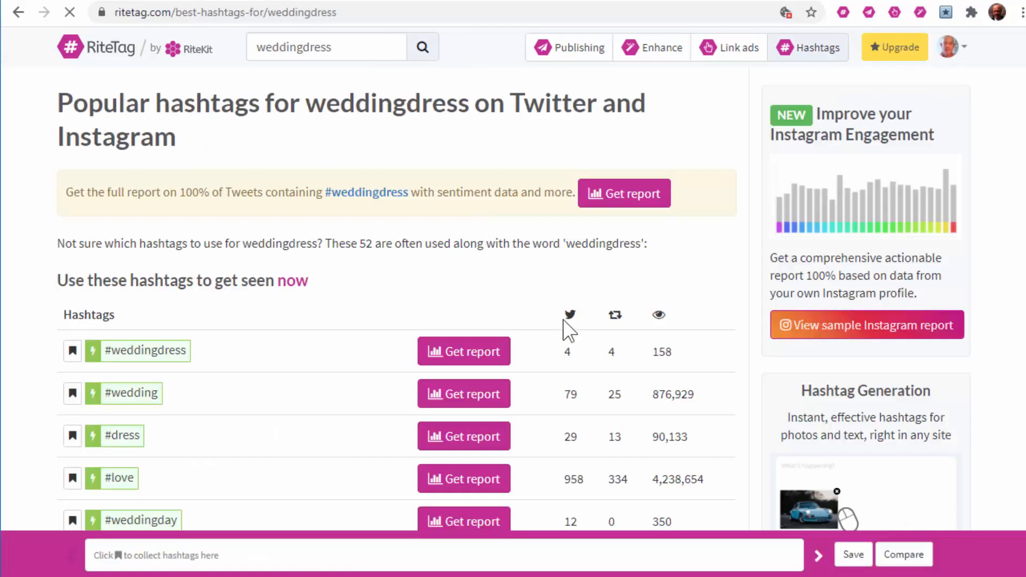
scroll("down", 3)
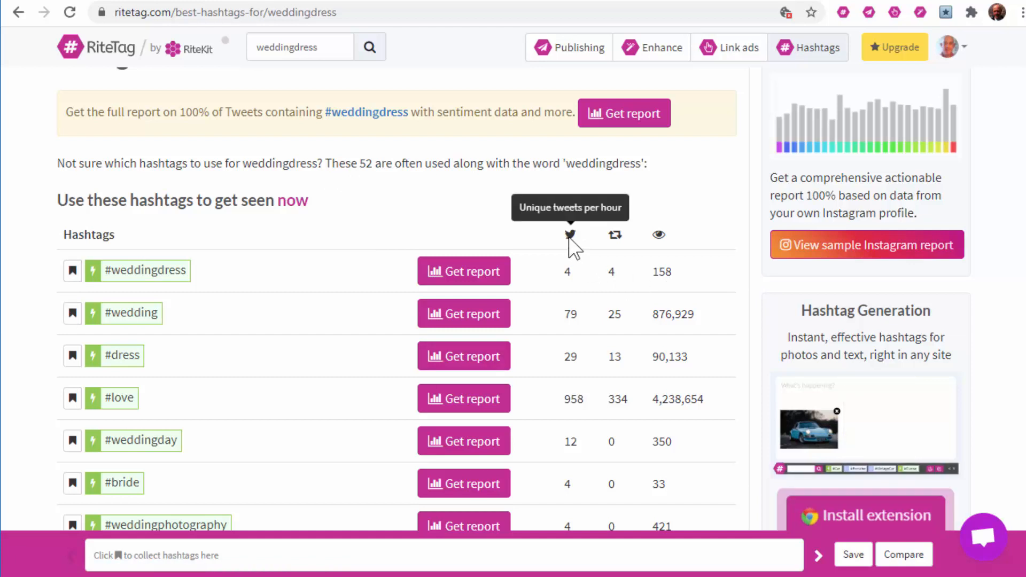
mouse_move(614, 236)
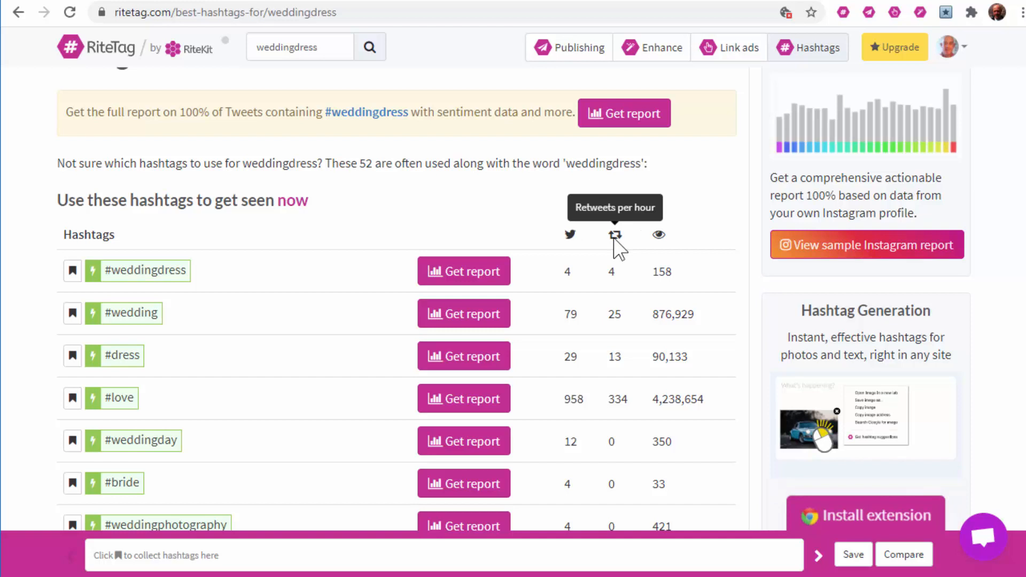
mouse_move(659, 234)
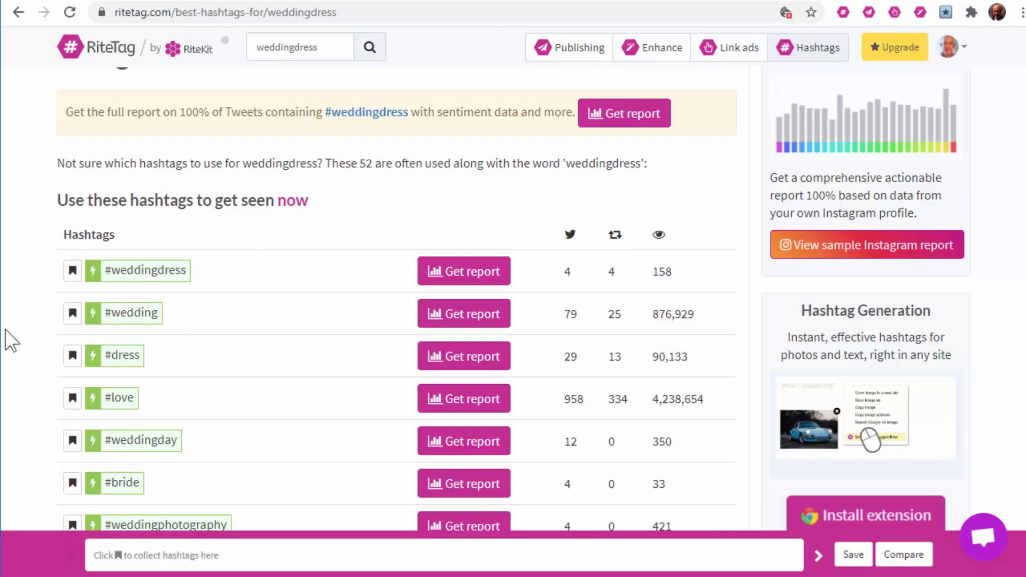
left_click(73, 270)
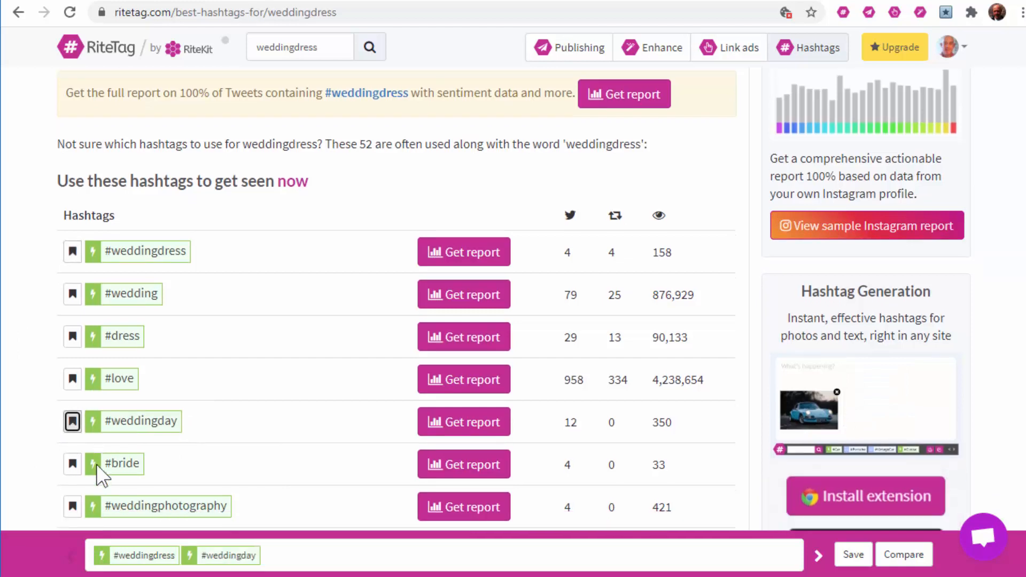
scroll("down", 3)
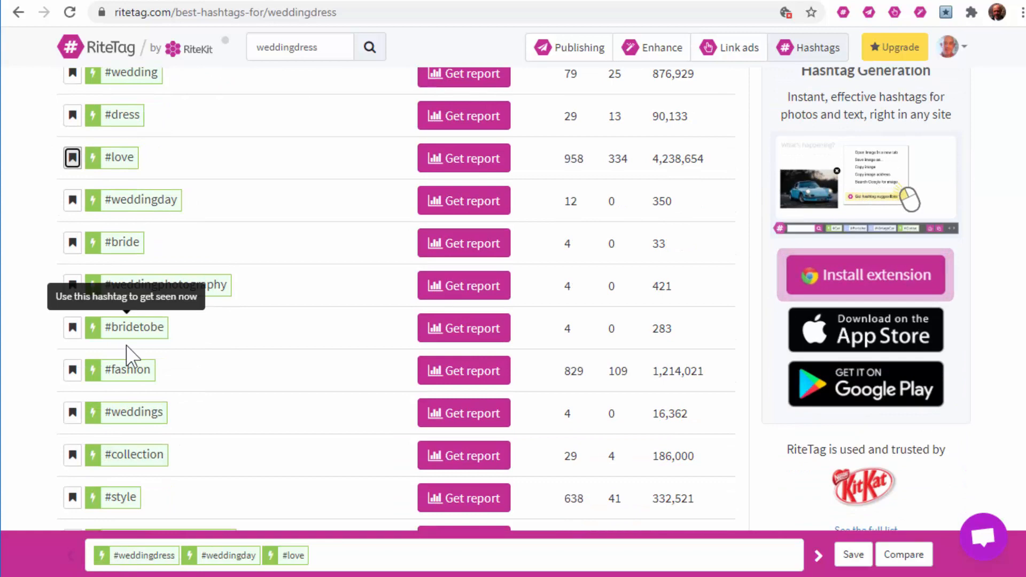
scroll("down", 3)
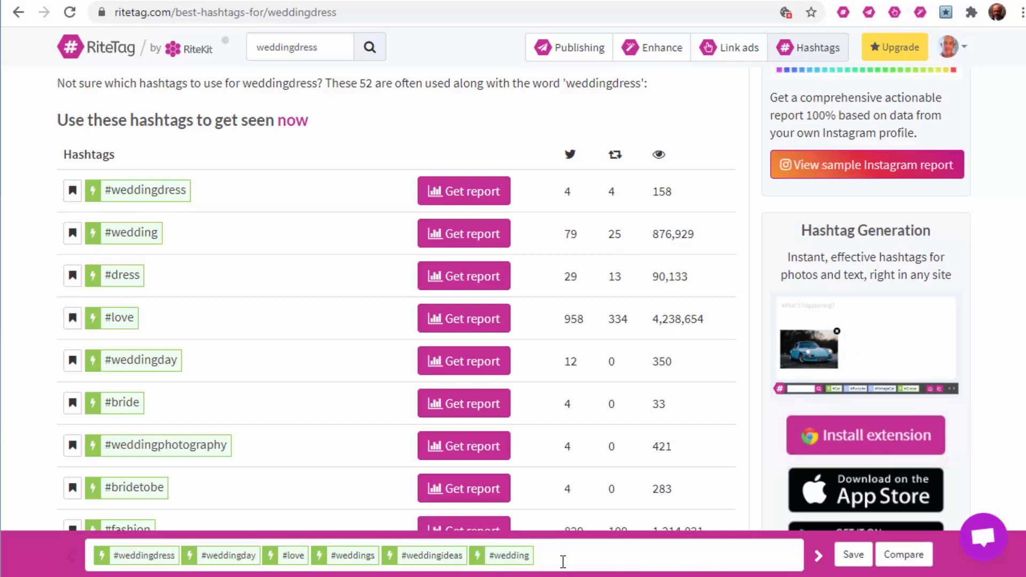
Save the collected hashtags as a tag set named 'weddings'
left_click(853, 555)
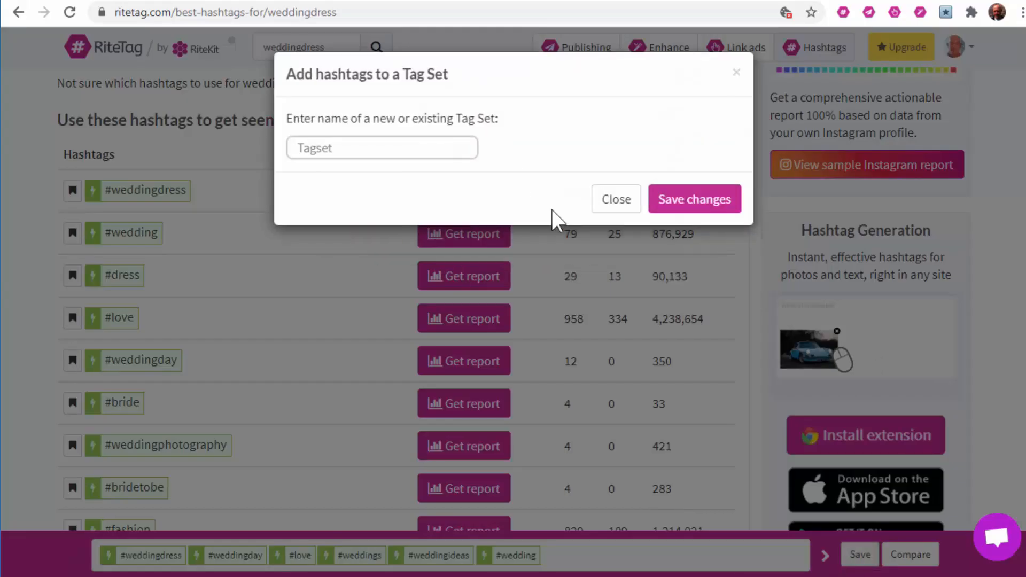
type("weddings")
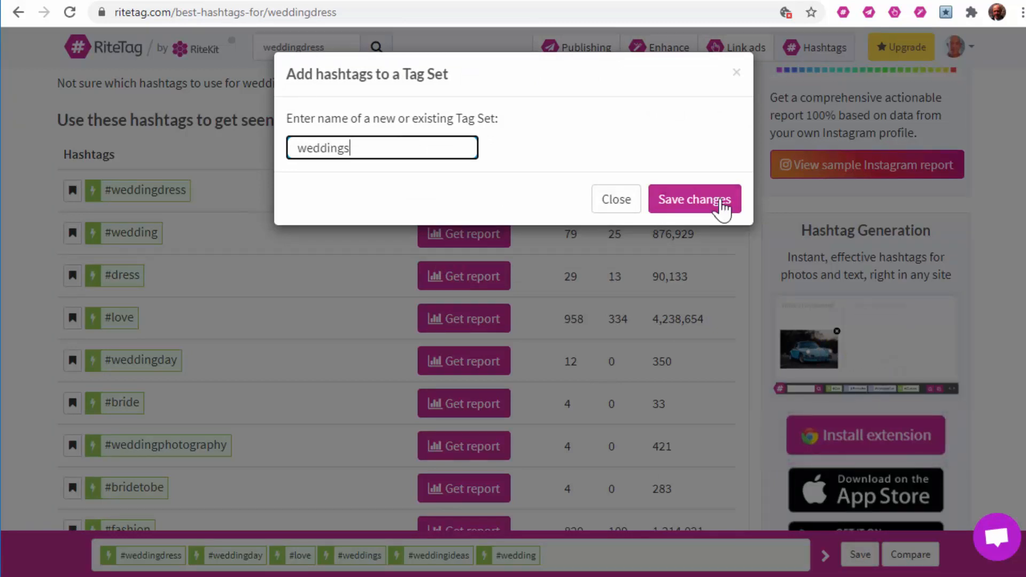
left_click(694, 199)
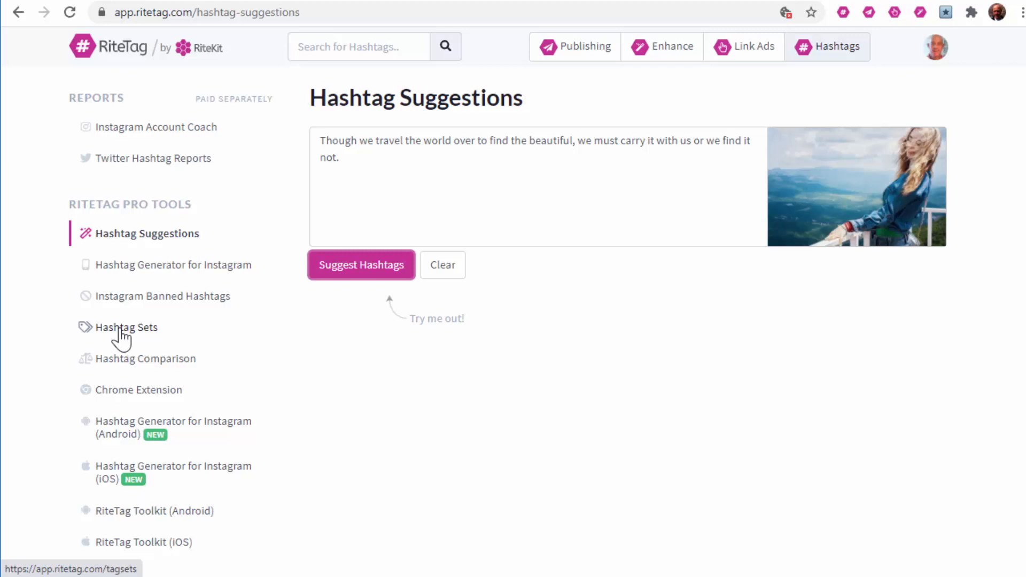
Copy the six hashtags of the 'weddings' set from the Hashtag Sets page
left_click(128, 327)
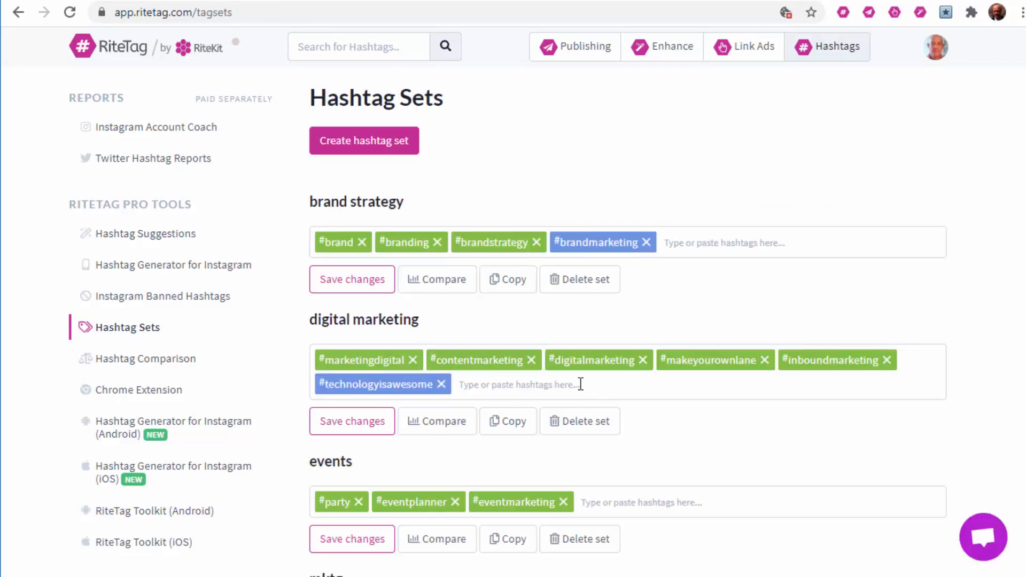
scroll("down", 3)
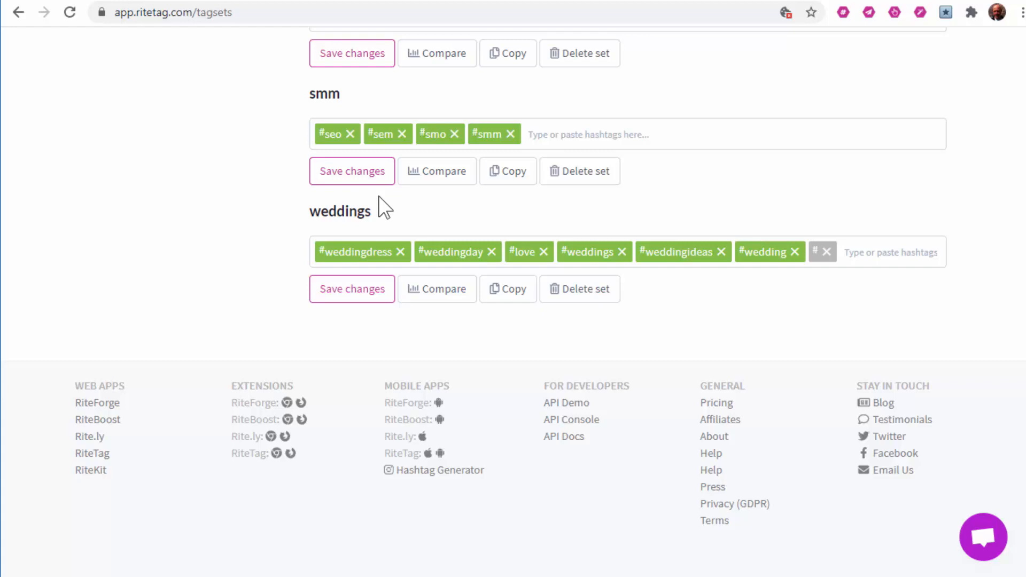
mouse_move(534, 361)
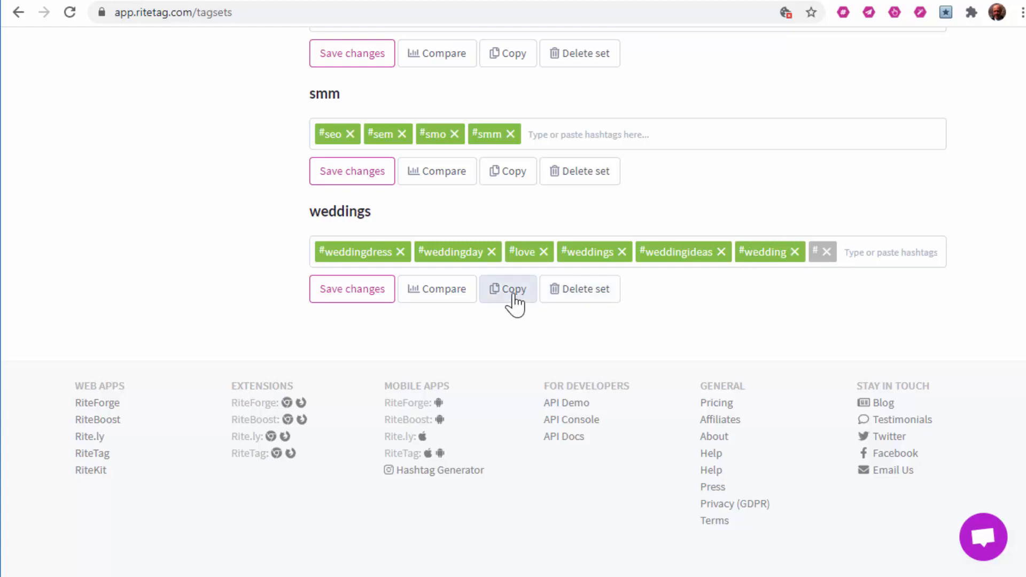
left_click(508, 288)
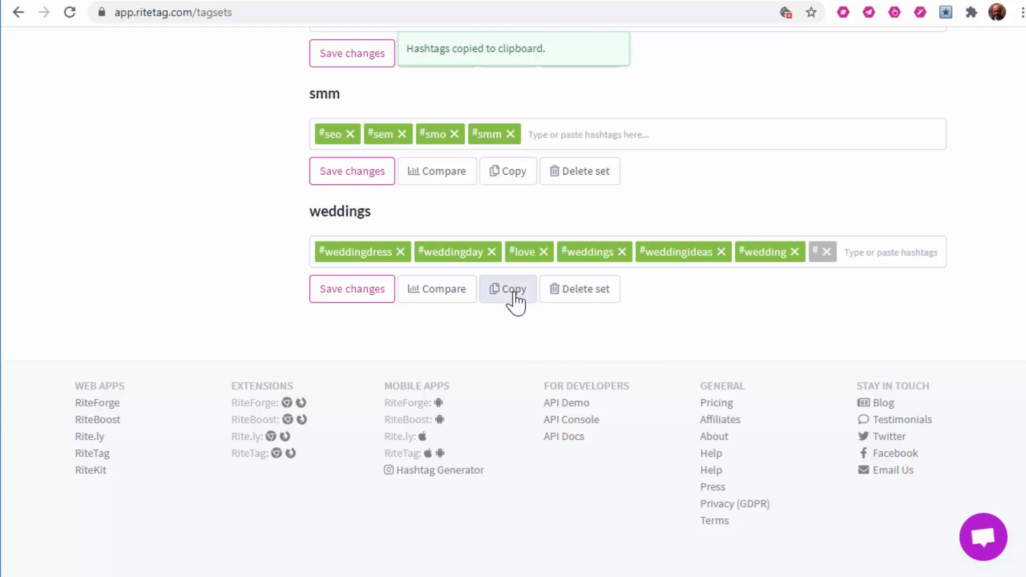
mouse_move(732, 208)
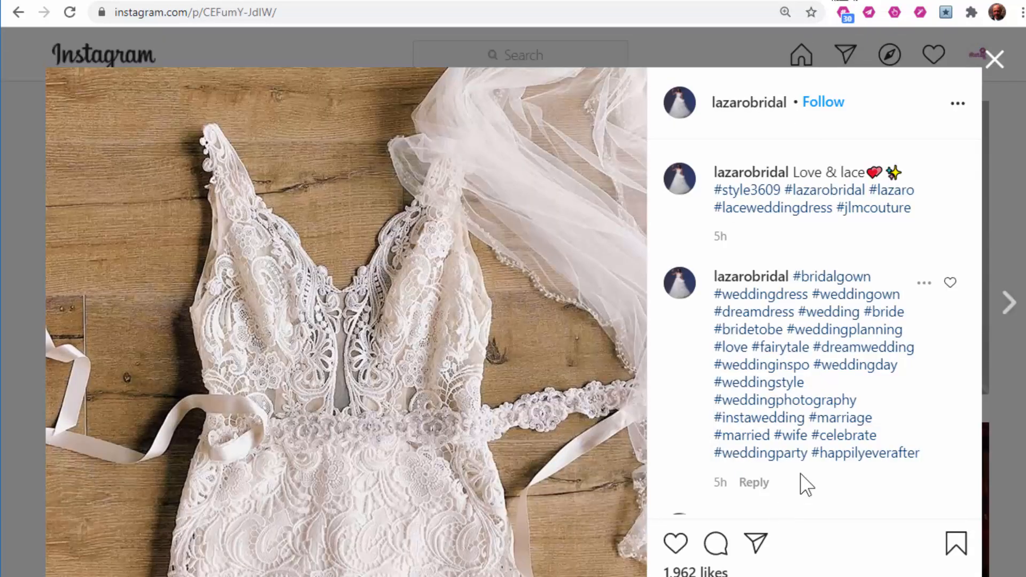
Paste #weddingdress #weddingday #love #weddings #weddingideas #wedding into the post's comment box
scroll("down", 3)
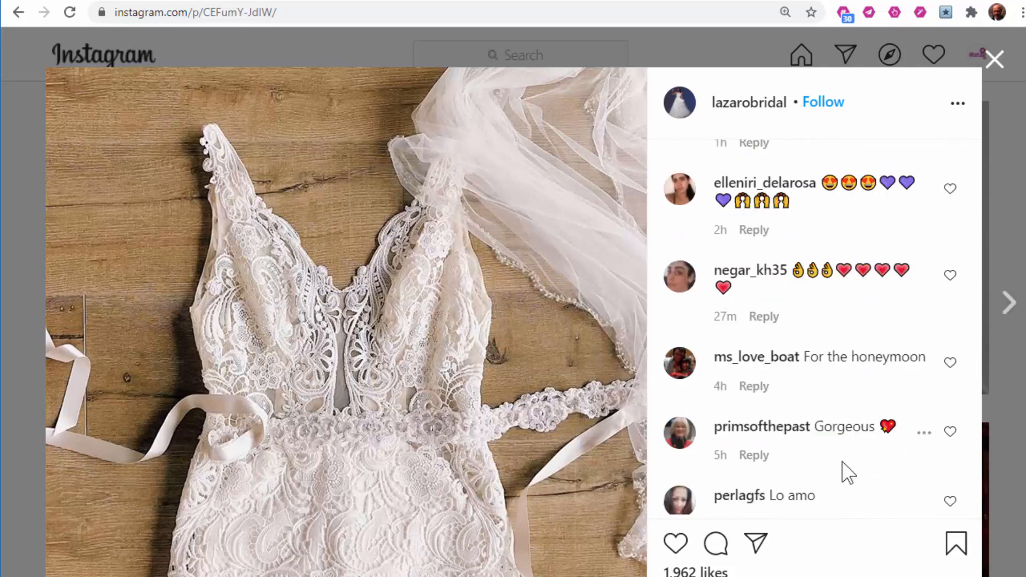
scroll("down", 3)
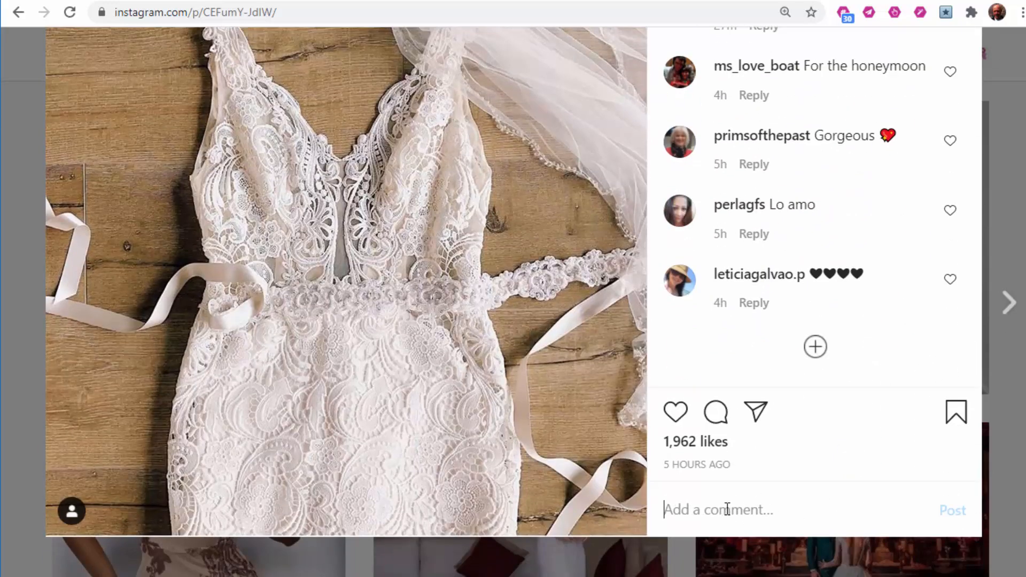
type("#weddingdress #weddingday #love #weddings #weddingideas #wedding")
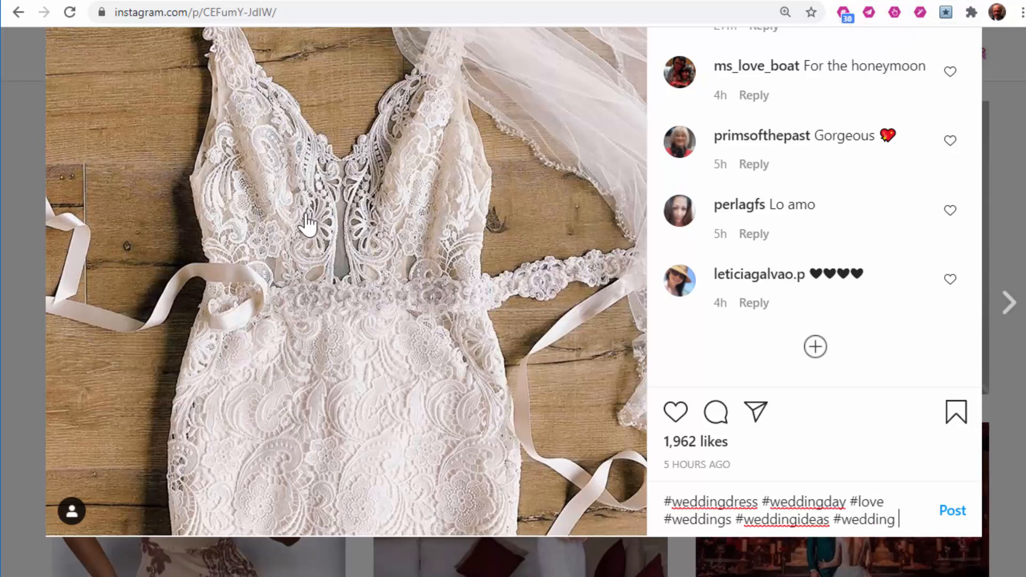
Generate hashtags for the photo, pick suggestions like #weddingdetails and #stylemepretty, and append them
right_click(311, 221)
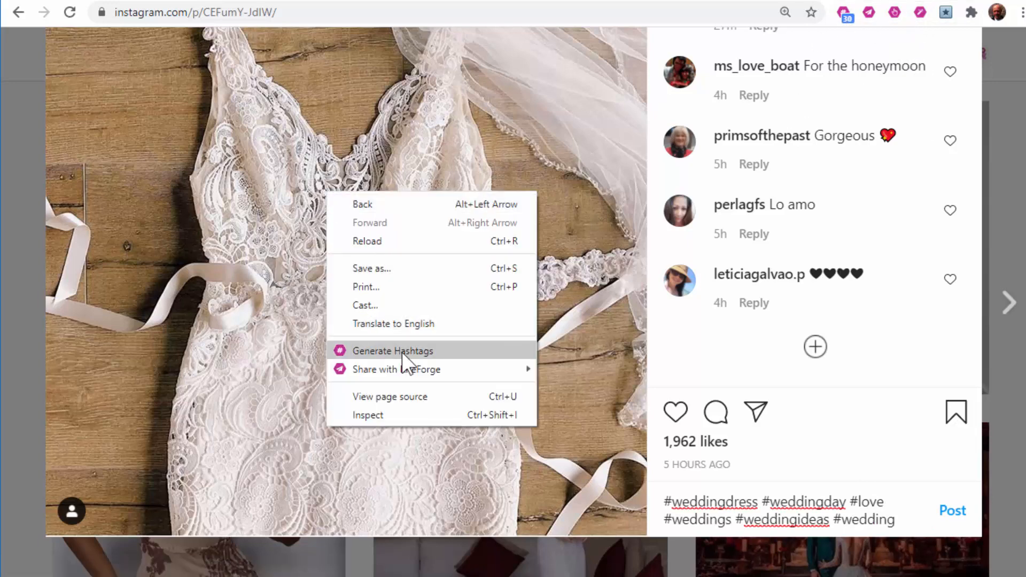
left_click(394, 350)
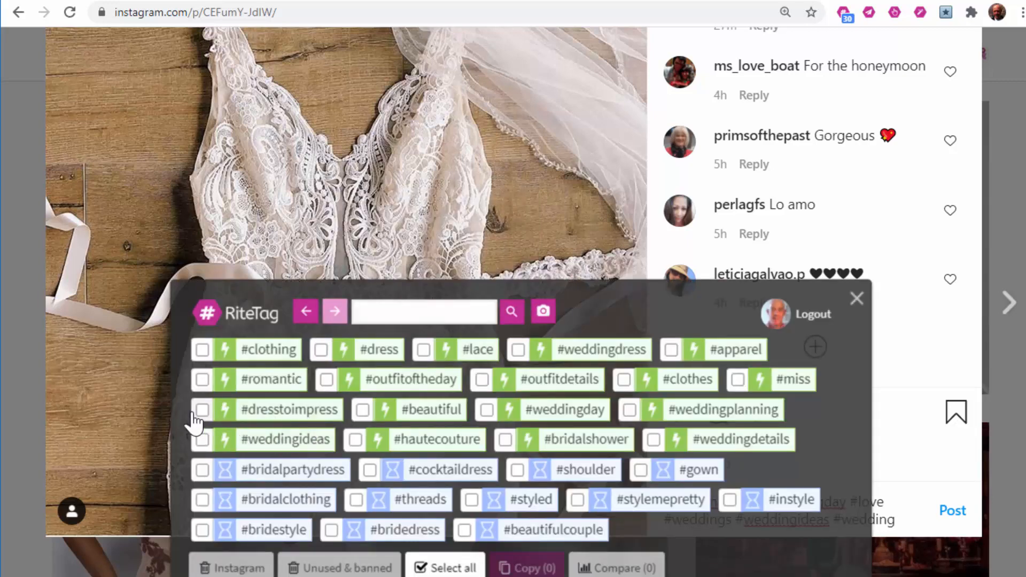
mouse_move(190, 457)
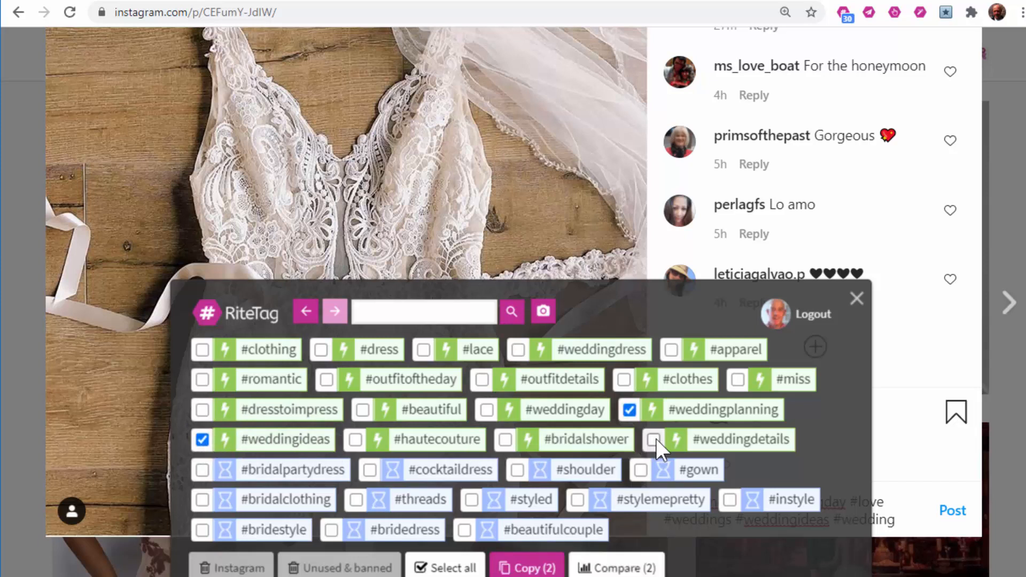
left_click(654, 440)
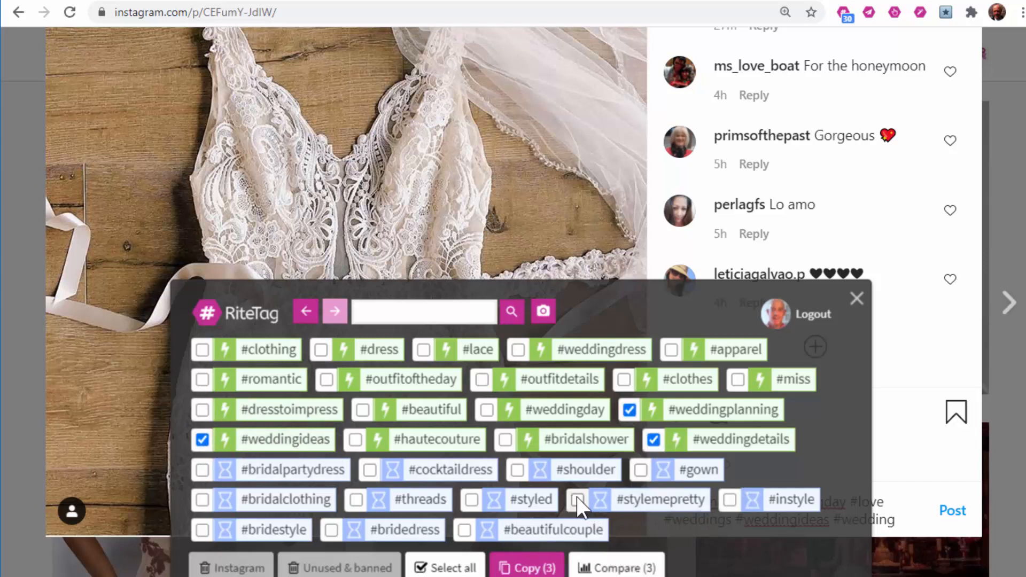
left_click(576, 499)
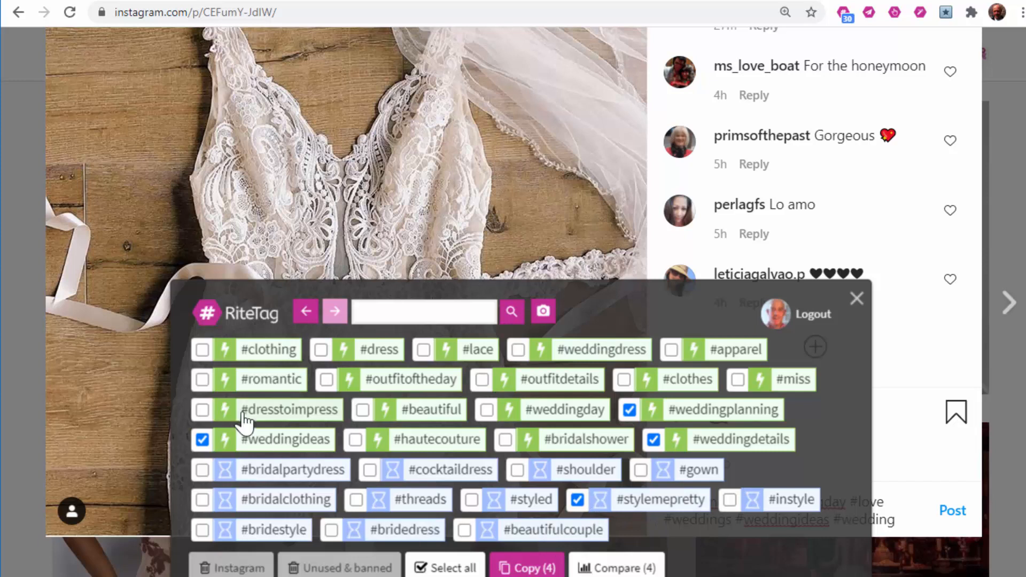
left_click(202, 530)
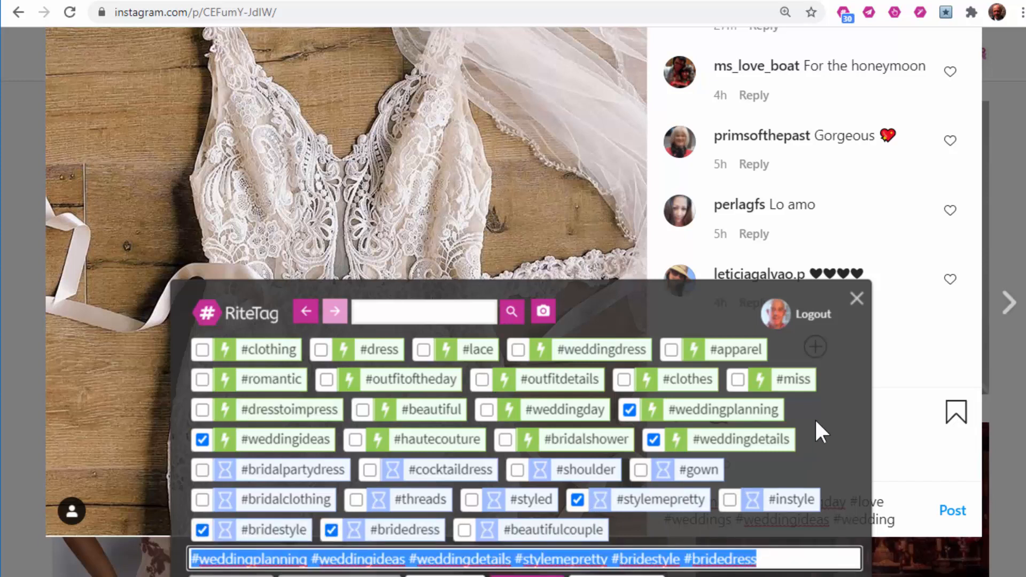
left_click(857, 299)
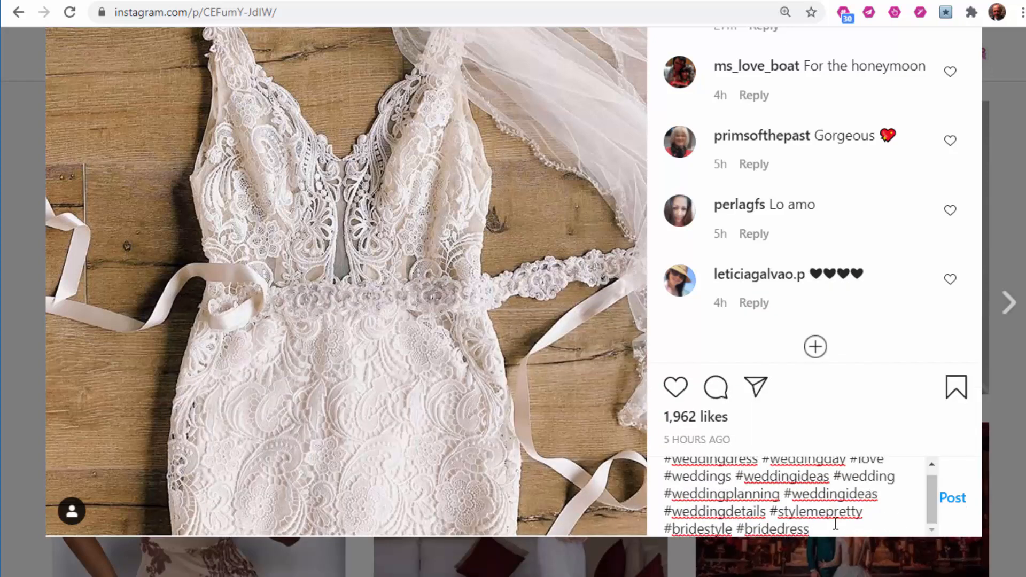
mouse_move(959, 507)
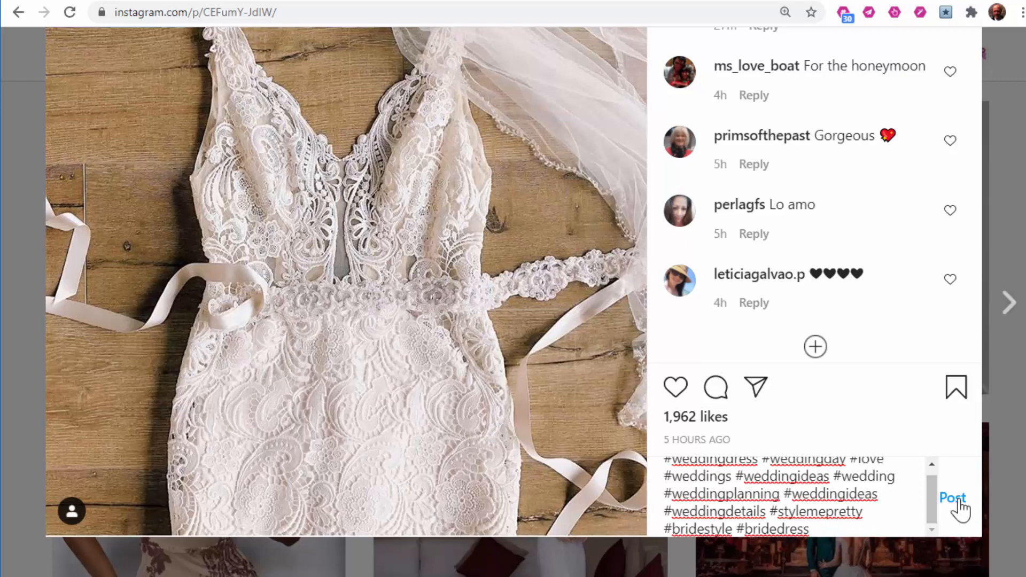
mouse_move(53, 26)
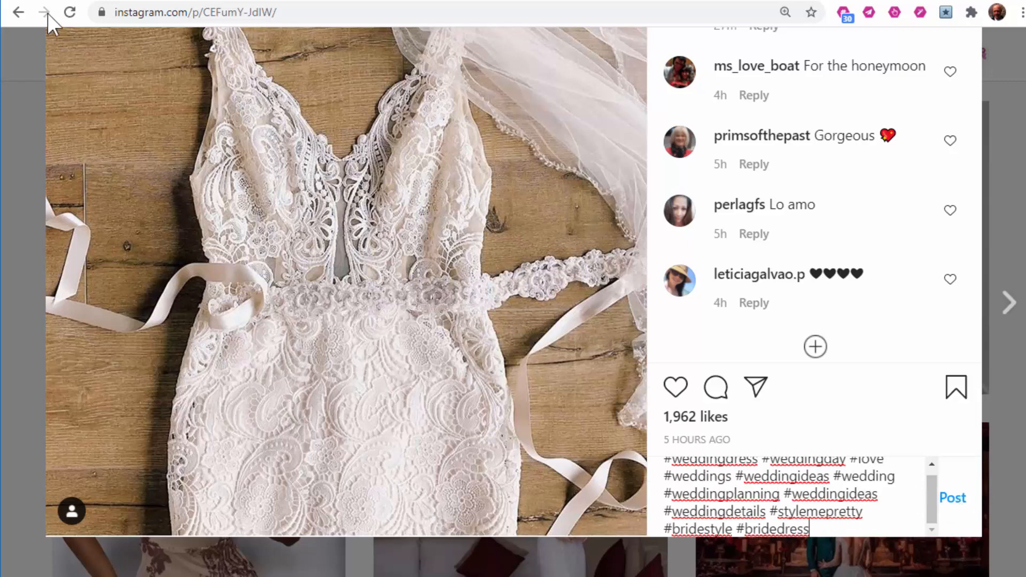
Compare the 'weddings' set hashtags from Hashtag Sets and add another hashtag
left_click(18, 11)
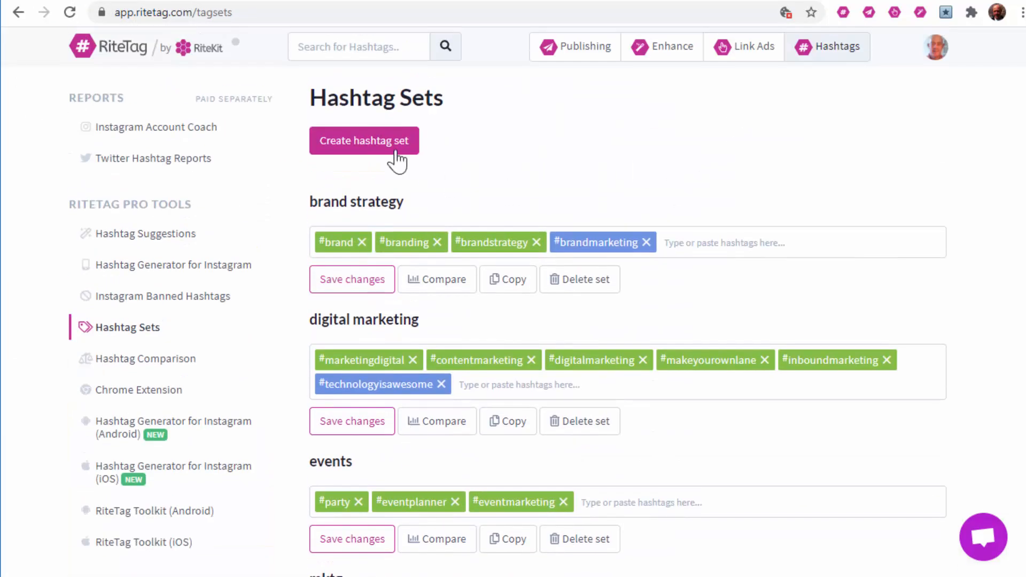
mouse_move(131, 333)
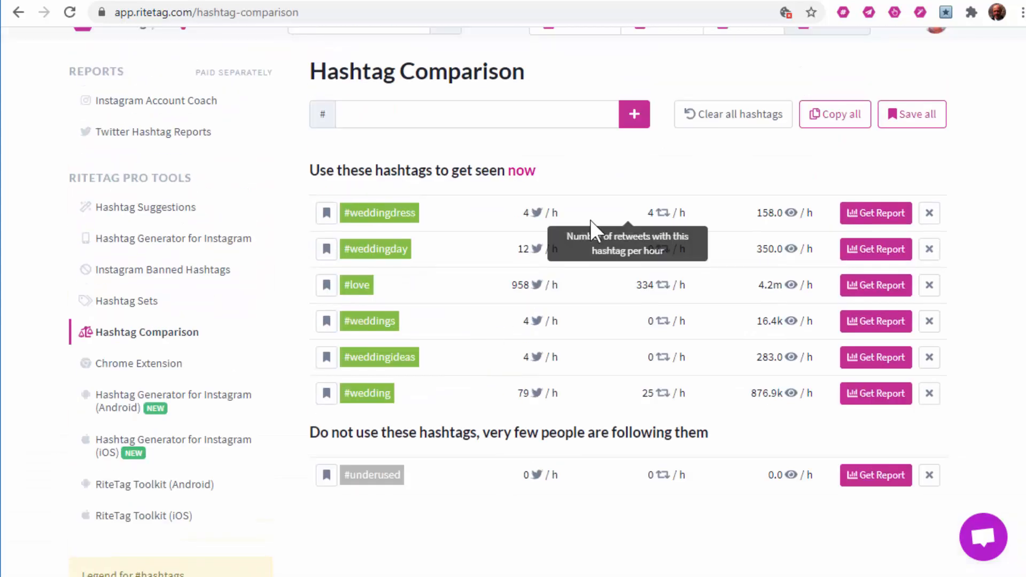
left_click(475, 114)
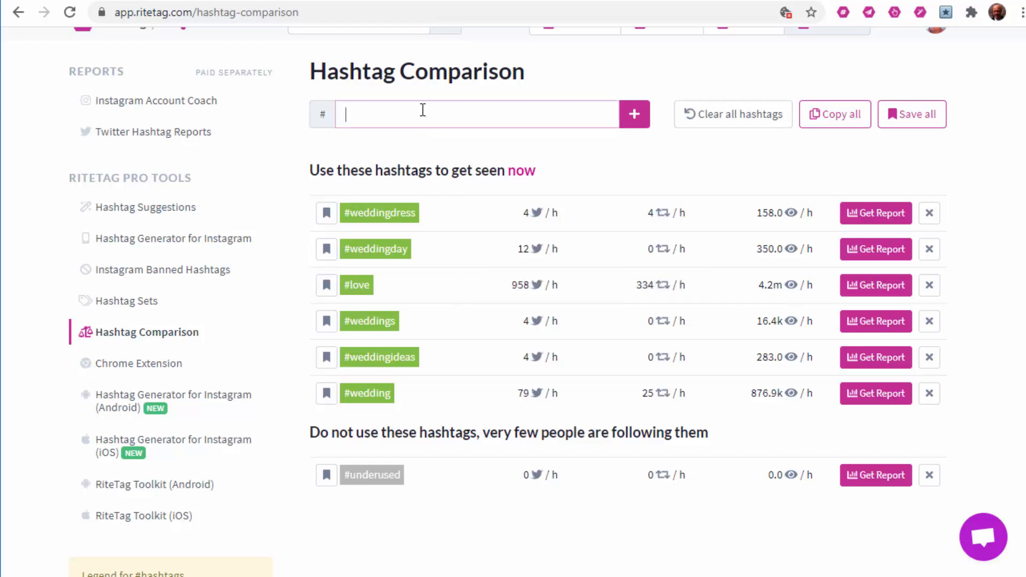